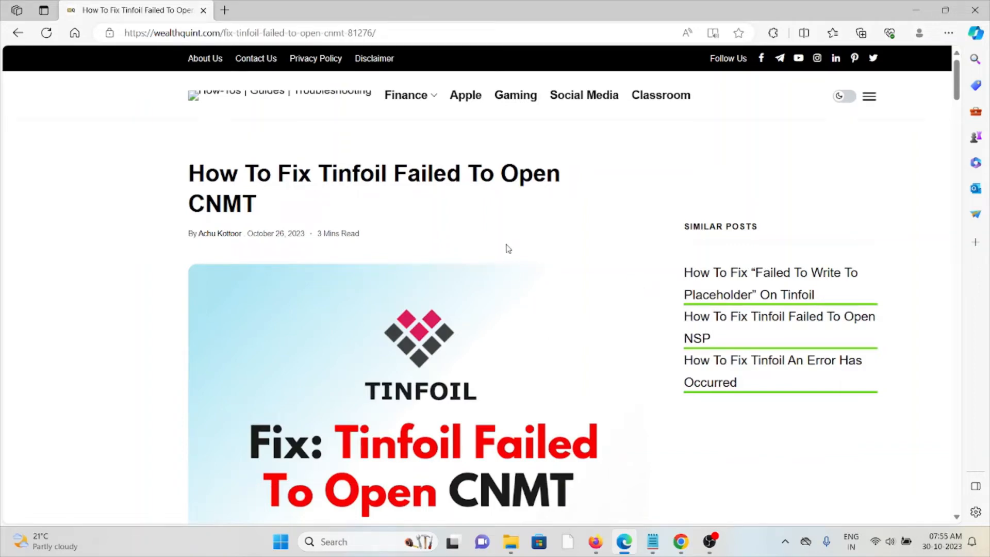
scroll("down", 3)
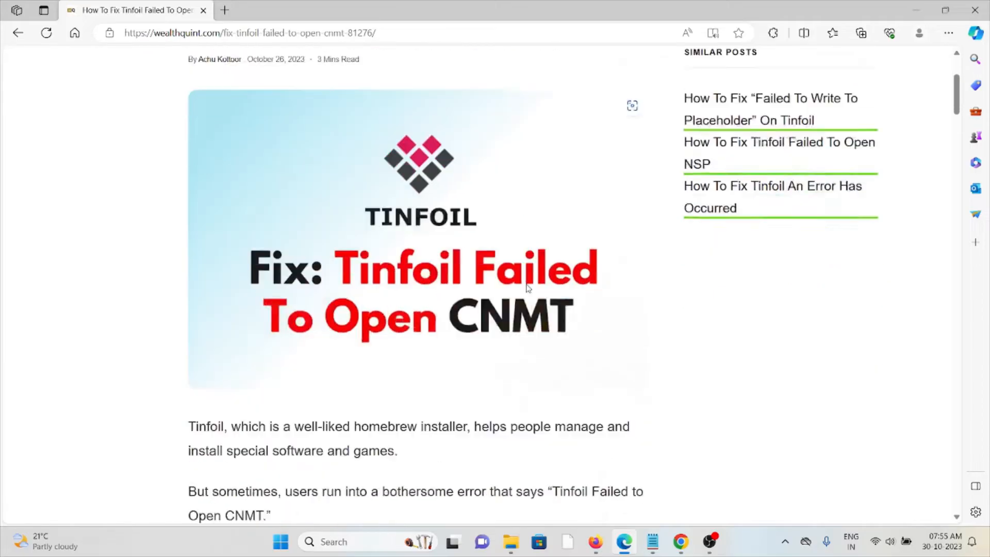
scroll("down", 3)
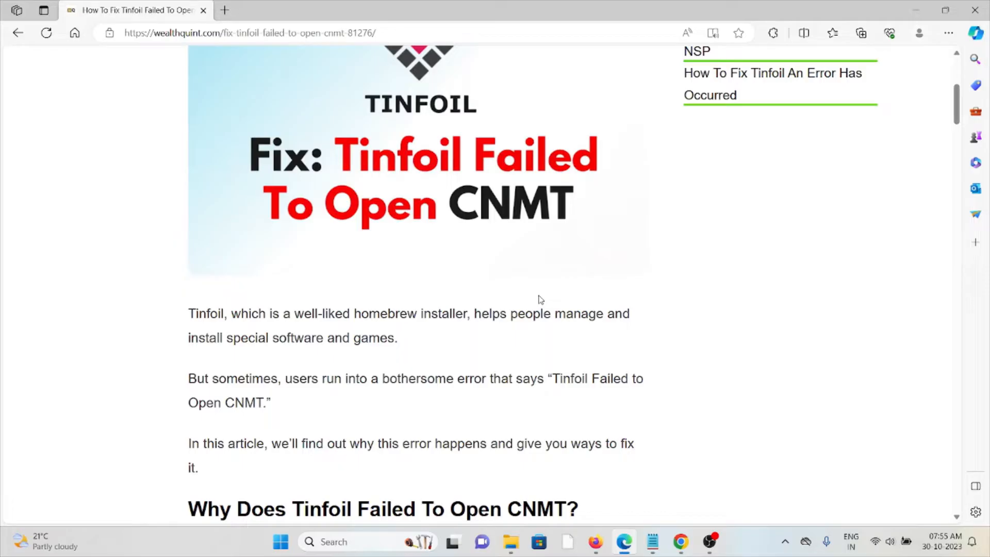
scroll("down", 3)
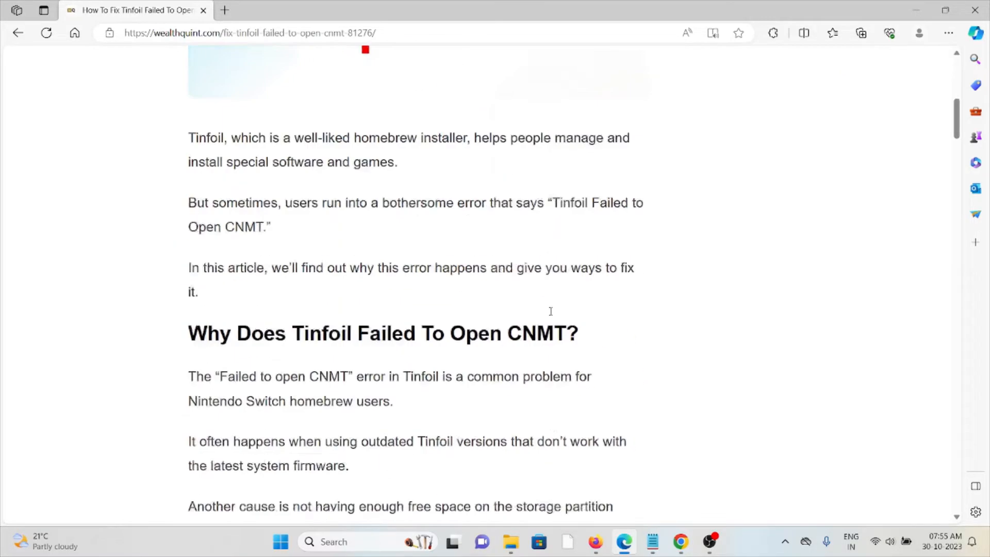
scroll("down", 3)
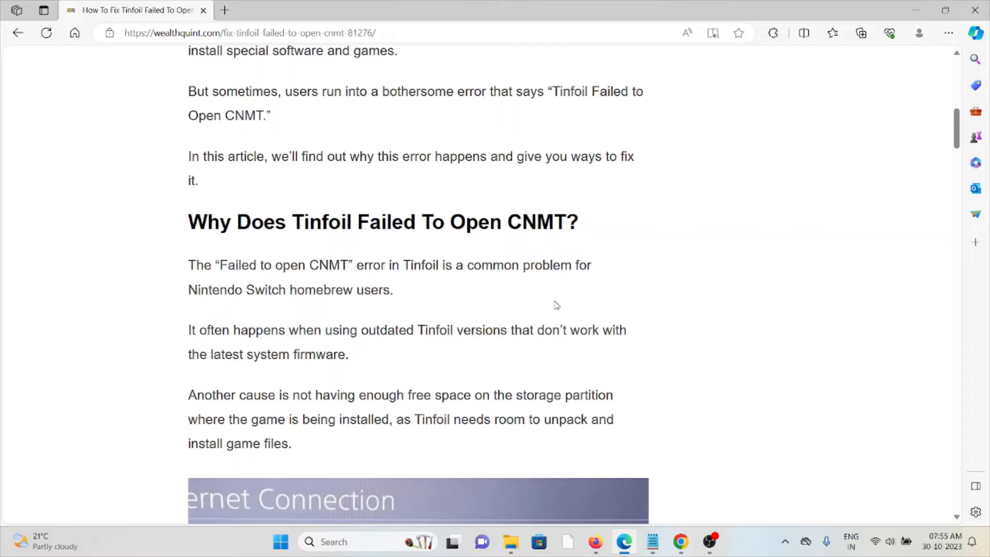
mouse_move(551, 309)
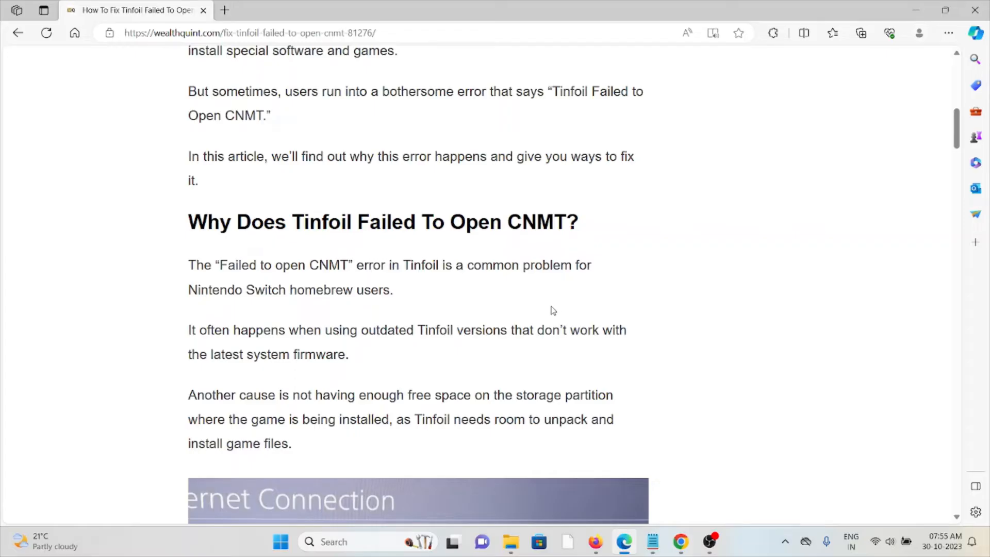
mouse_move(556, 294)
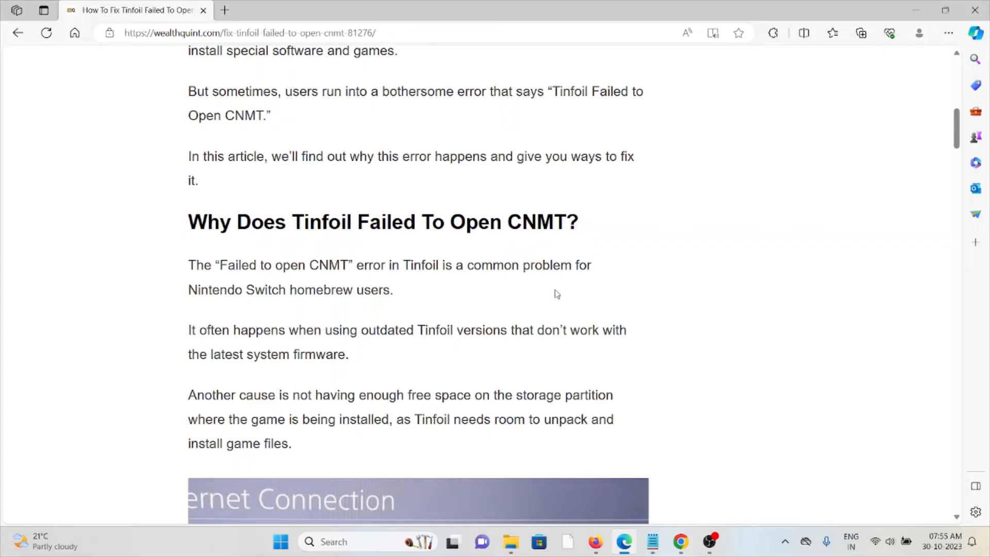
scroll("down", 3)
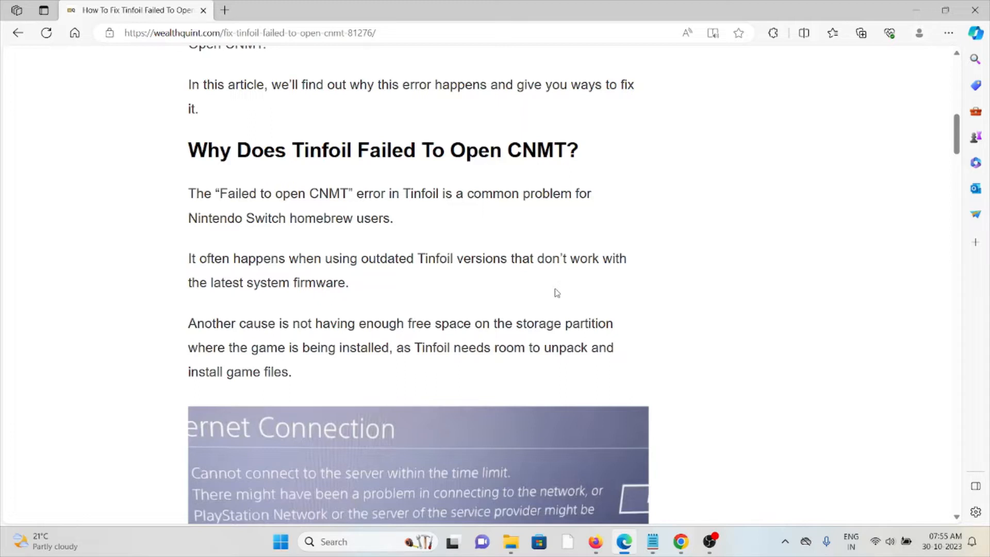
scroll("down", 3)
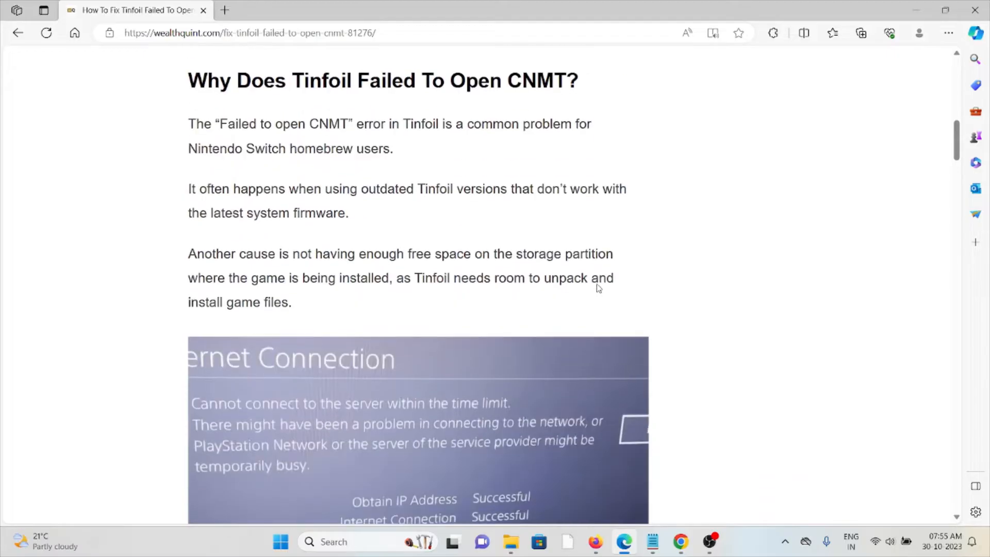
scroll("down", 3)
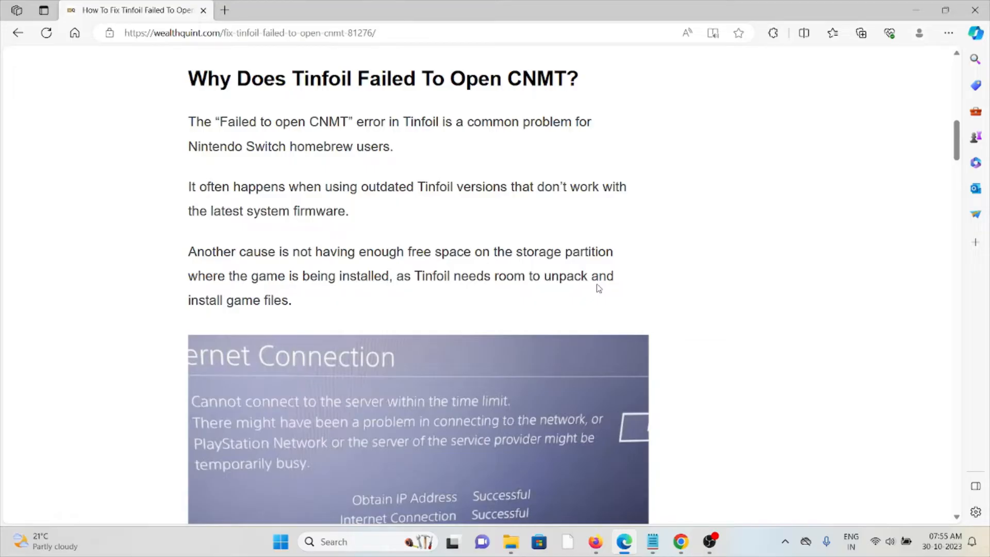
scroll("down", 3)
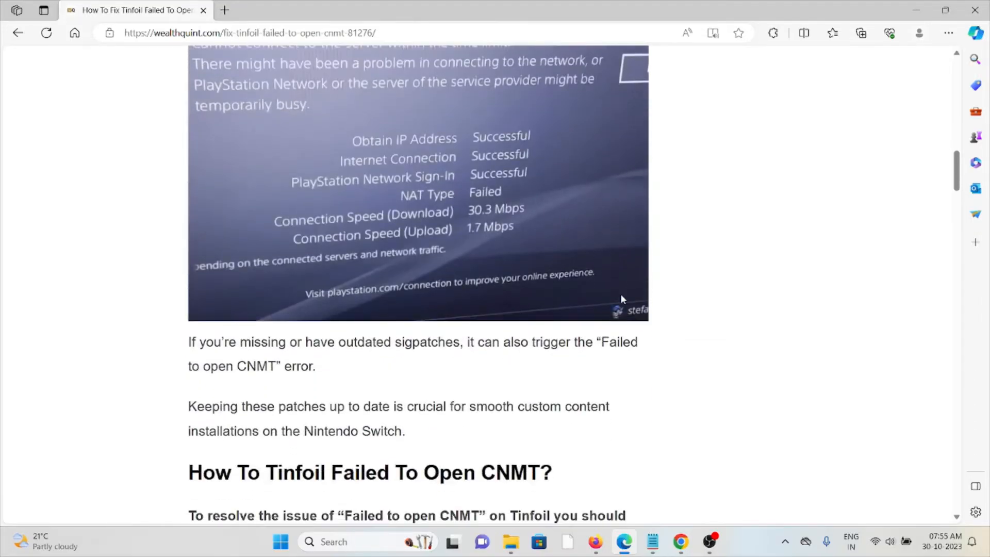
mouse_move(396, 183)
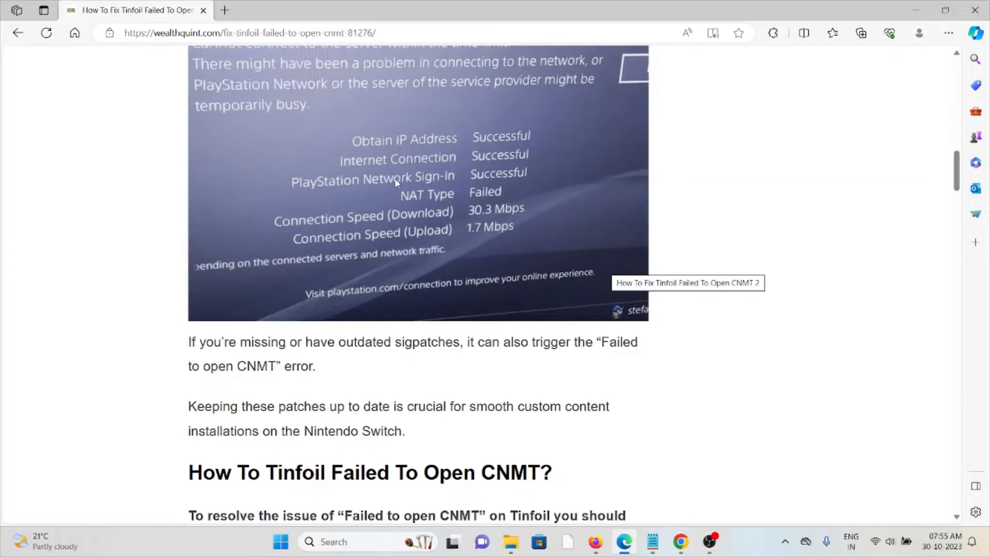
scroll("down", 3)
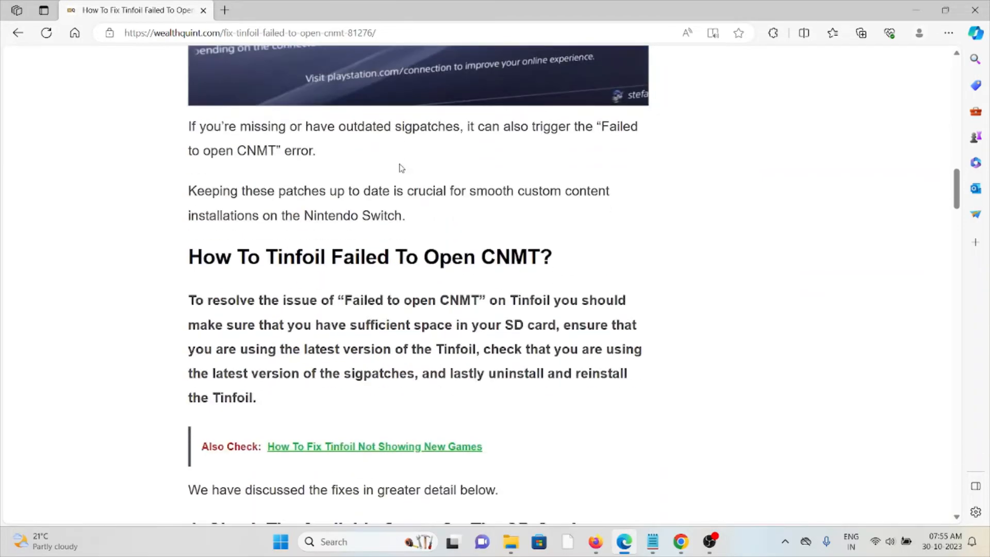
mouse_move(411, 144)
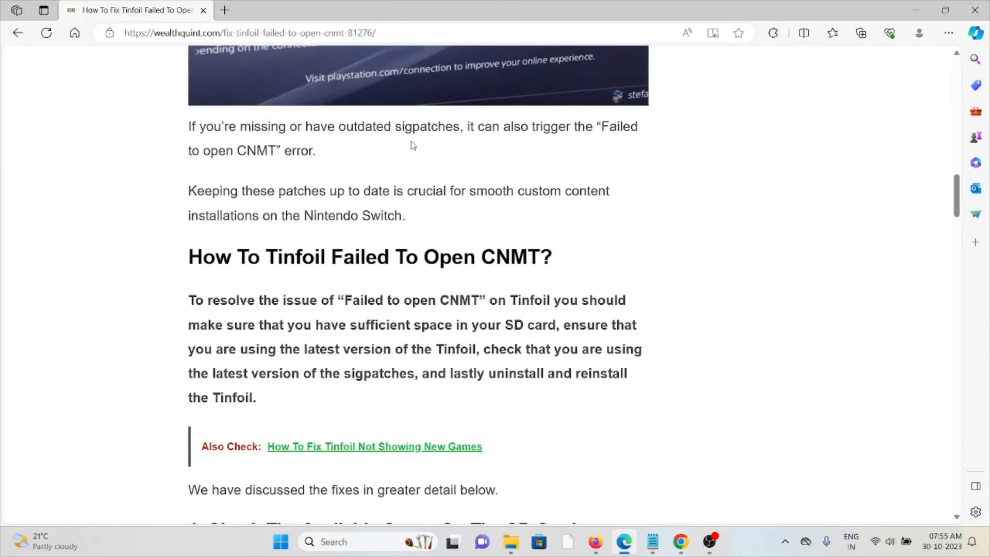
scroll("down", 3)
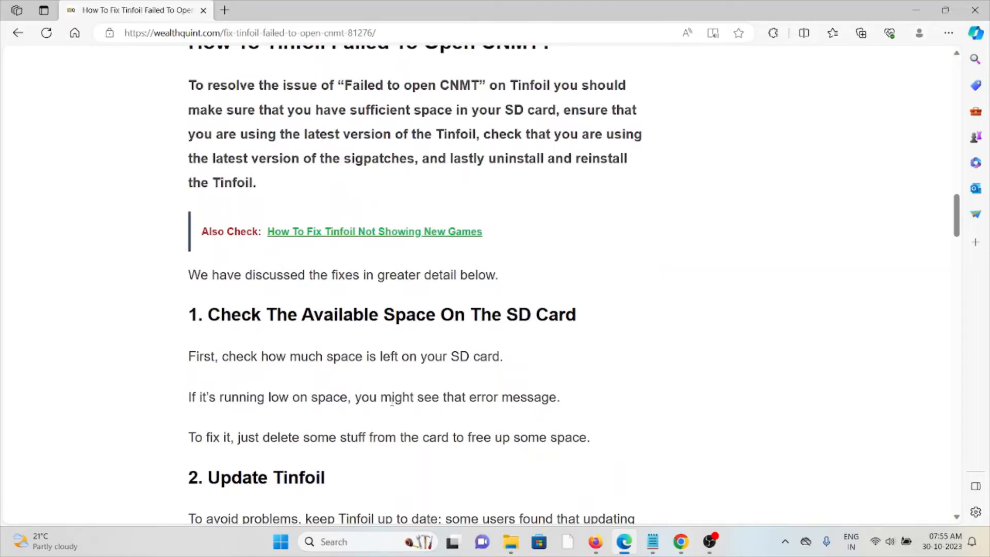
mouse_move(424, 370)
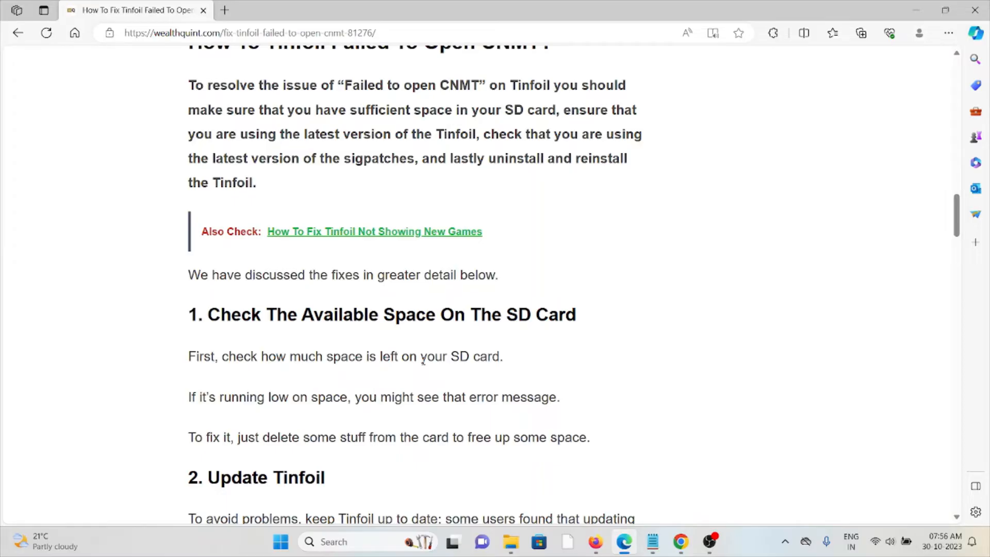
scroll("down", 3)
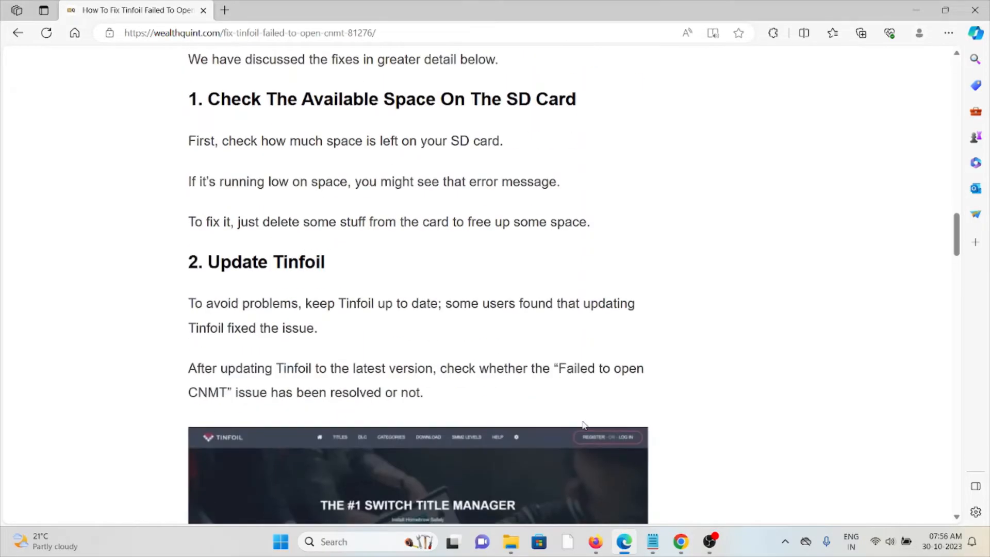
scroll("down", 3)
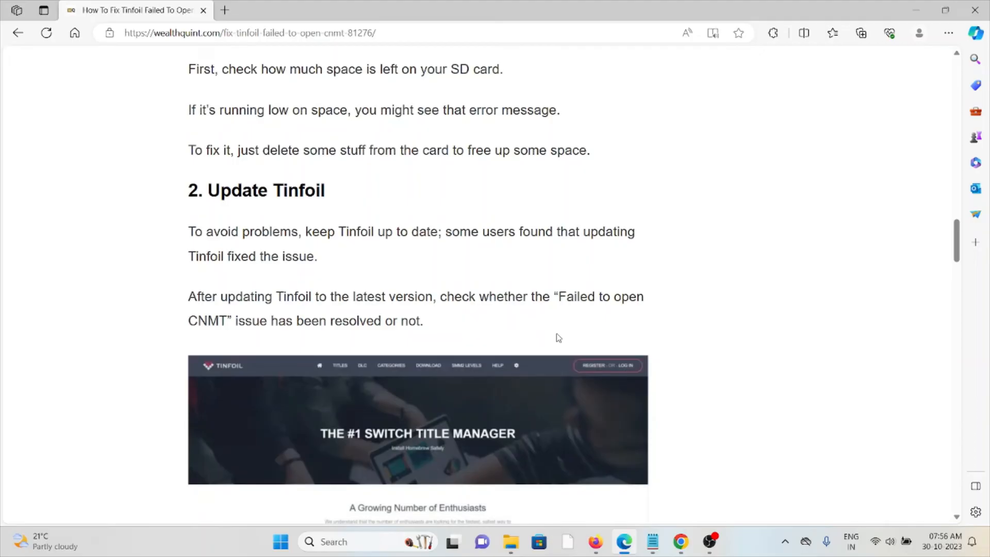
mouse_move(592, 336)
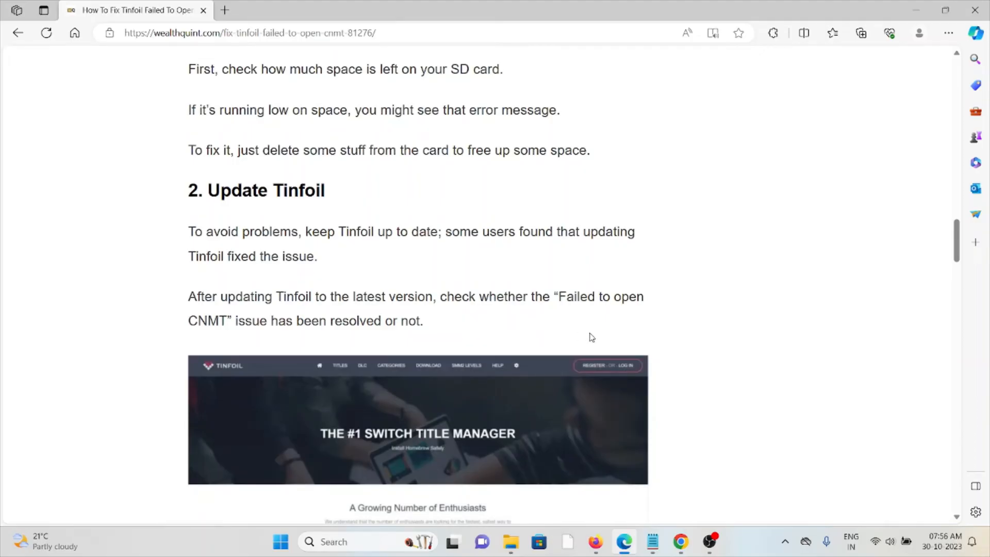
mouse_move(608, 328)
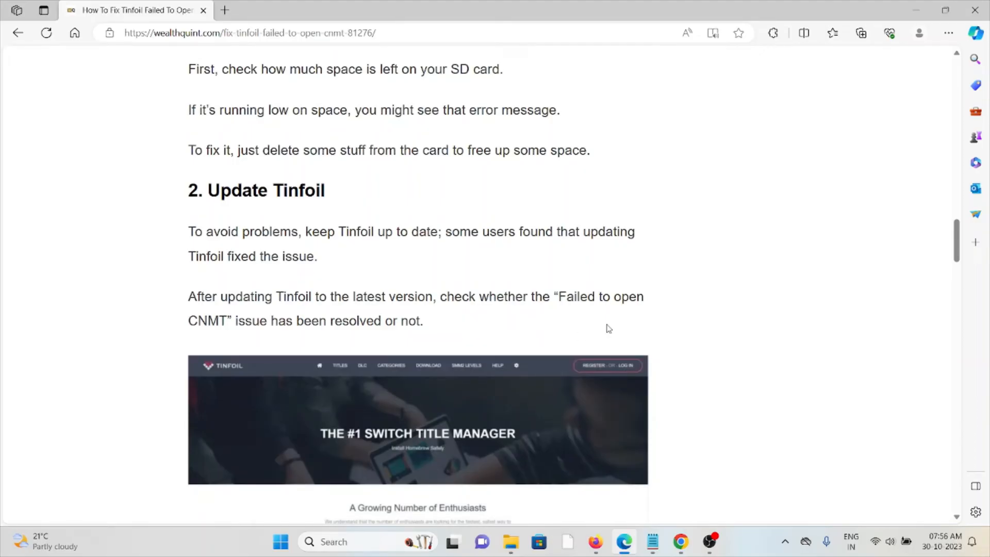
mouse_move(631, 319)
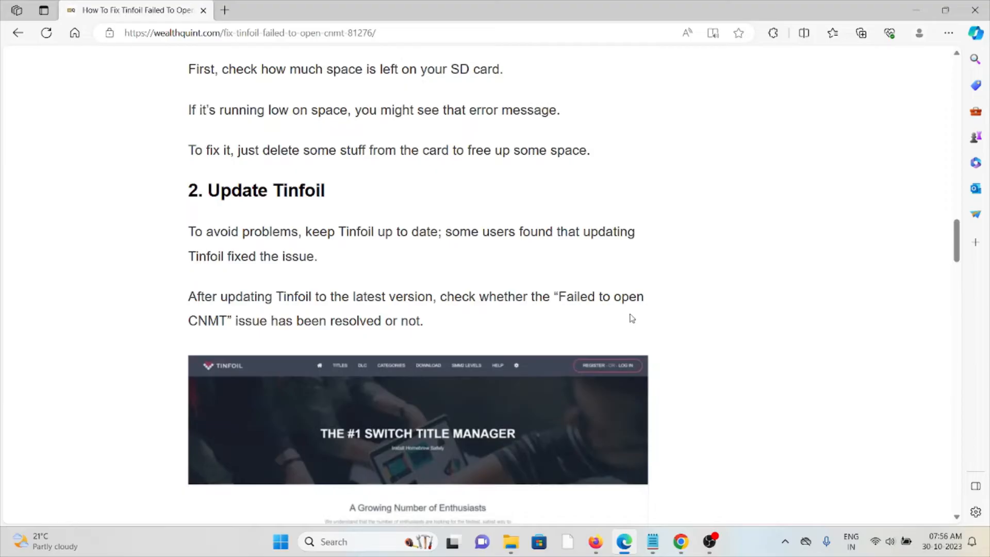
mouse_move(655, 280)
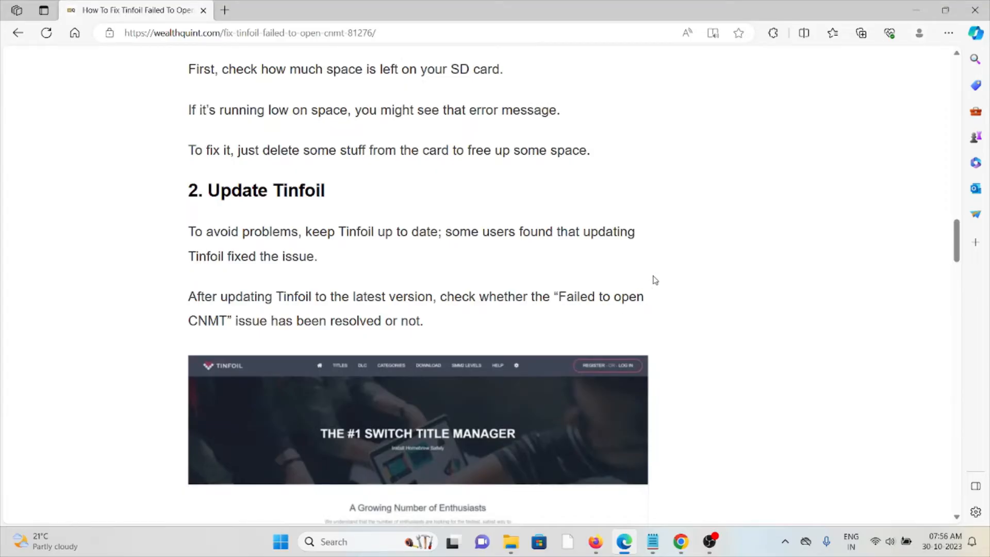
mouse_move(672, 235)
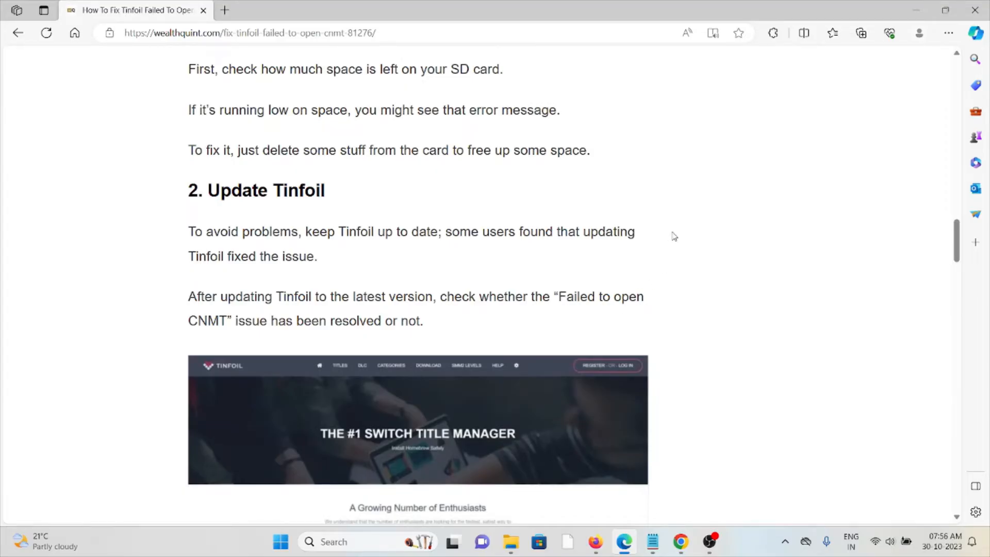
scroll("down", 3)
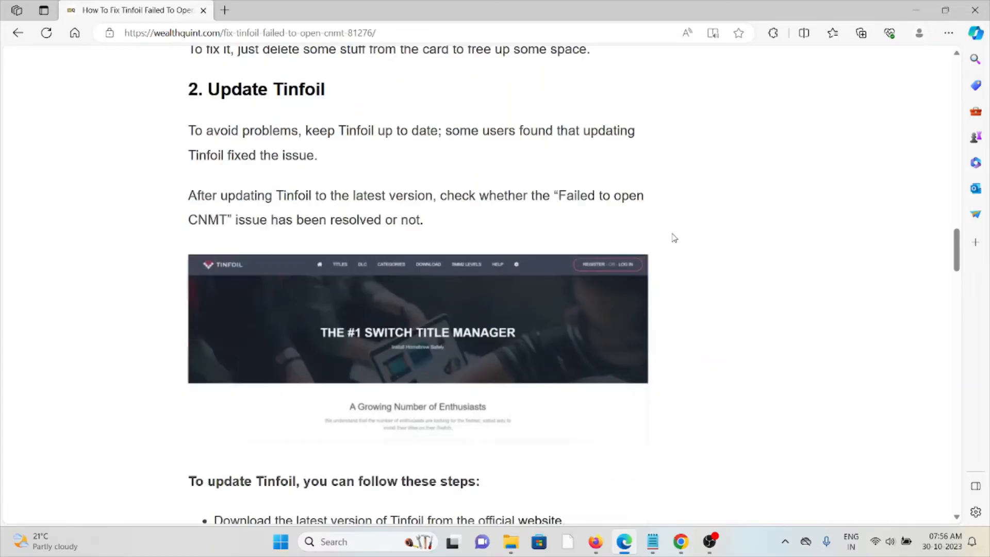
scroll("down", 3)
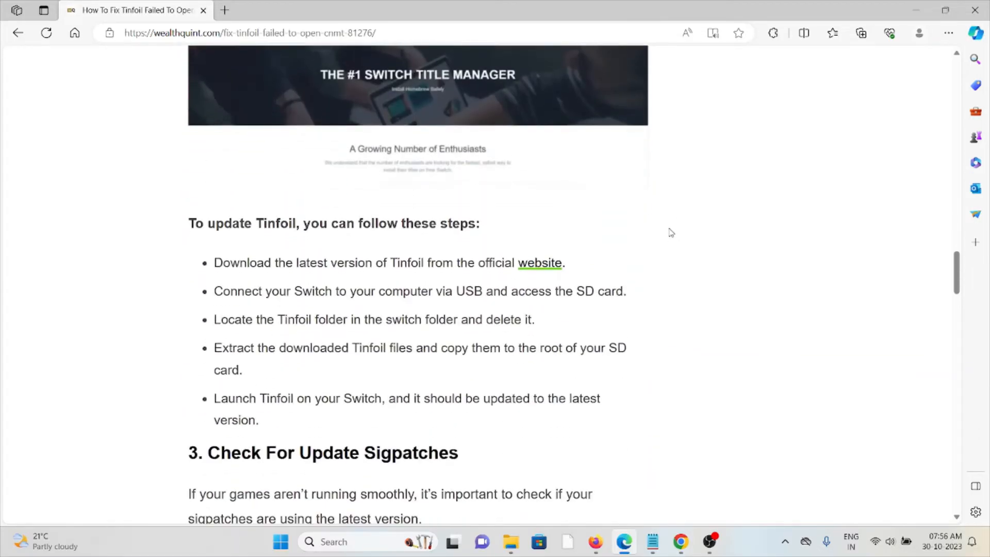
mouse_move(667, 244)
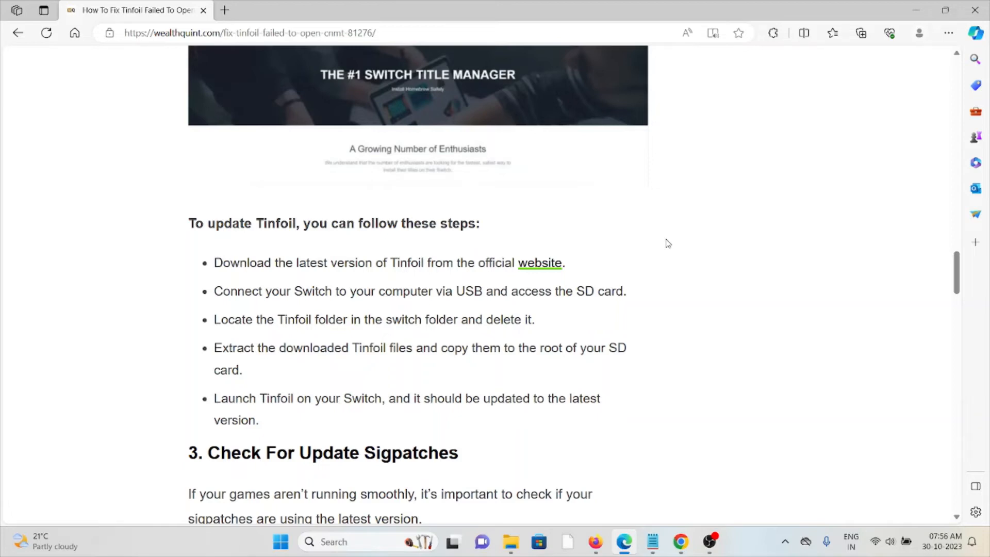
mouse_move(680, 228)
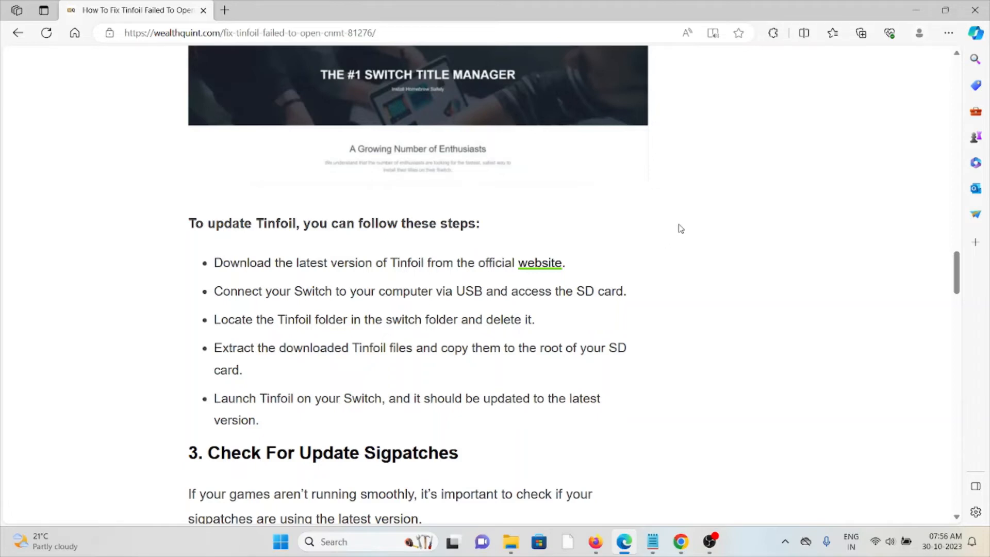
mouse_move(644, 286)
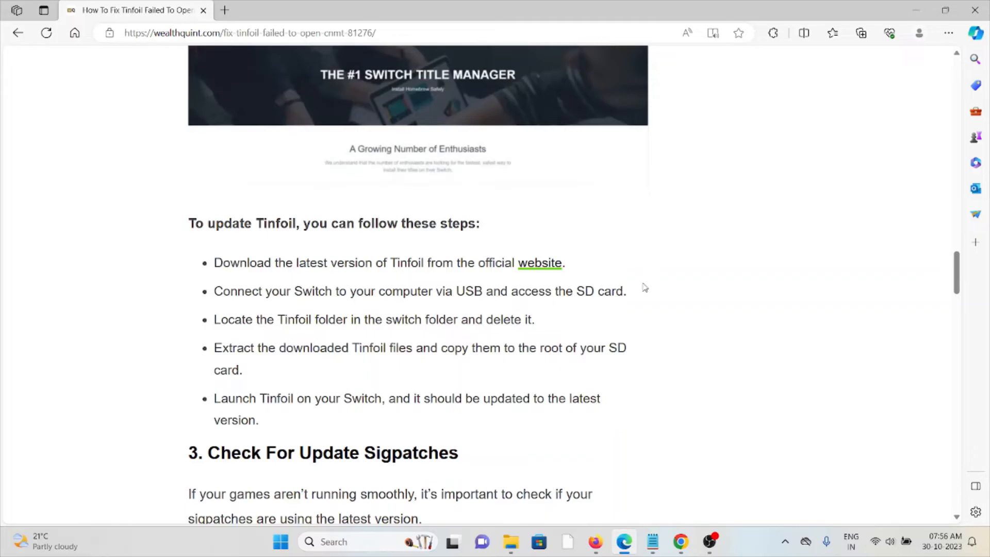
mouse_move(618, 308)
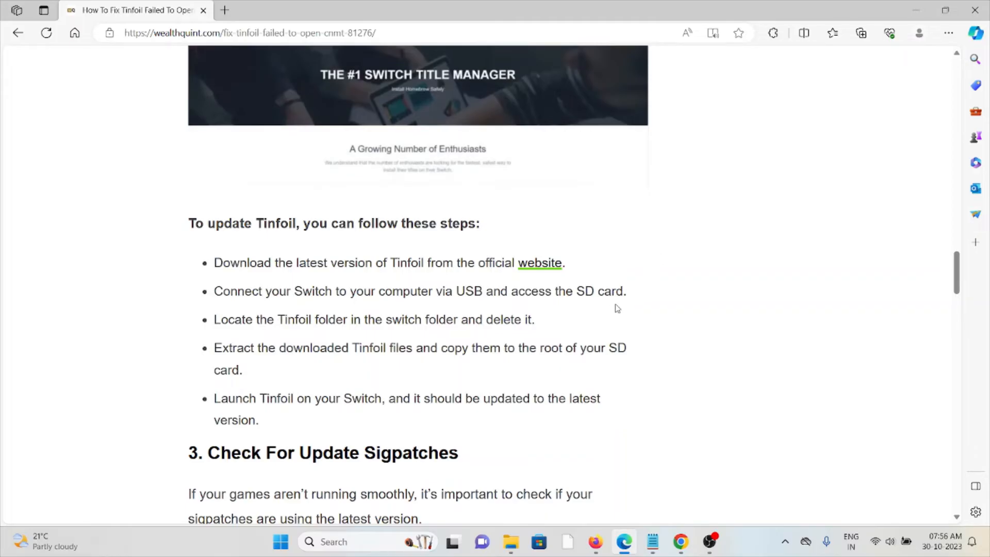
mouse_move(591, 342)
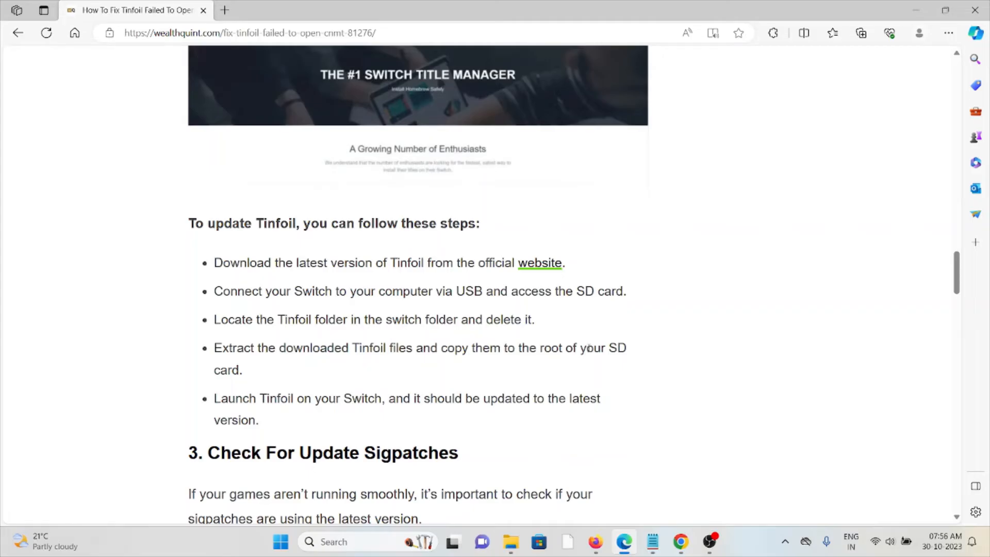
mouse_move(593, 336)
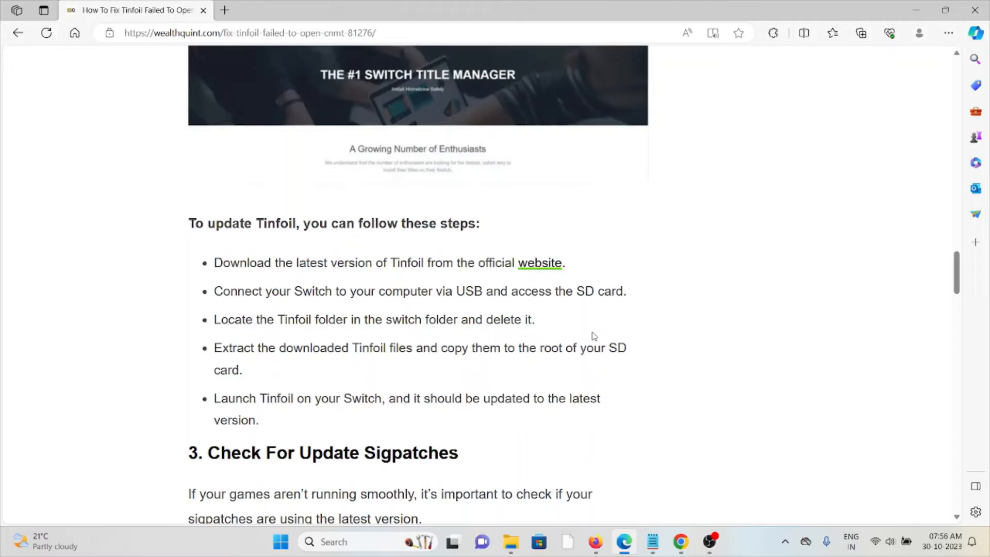
mouse_move(608, 340)
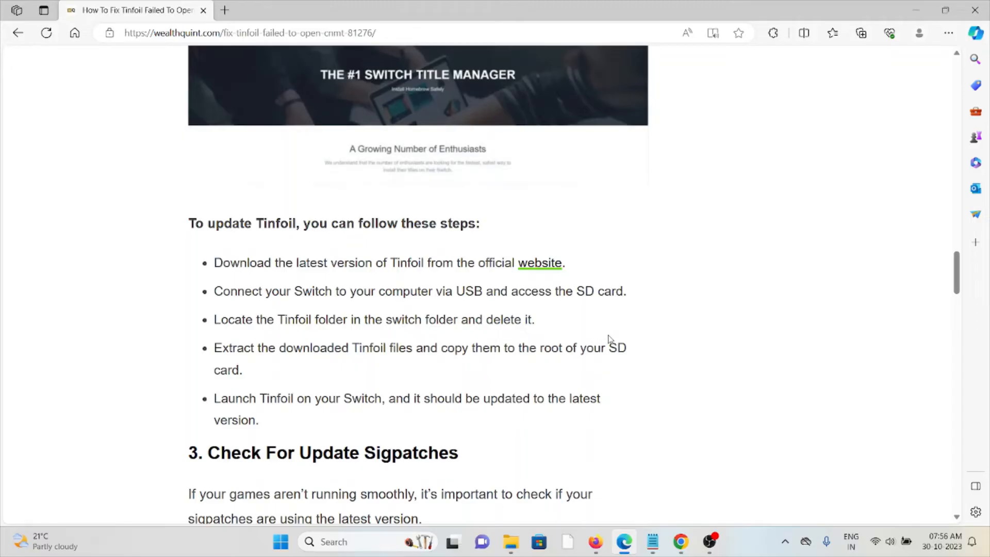
scroll("down", 3)
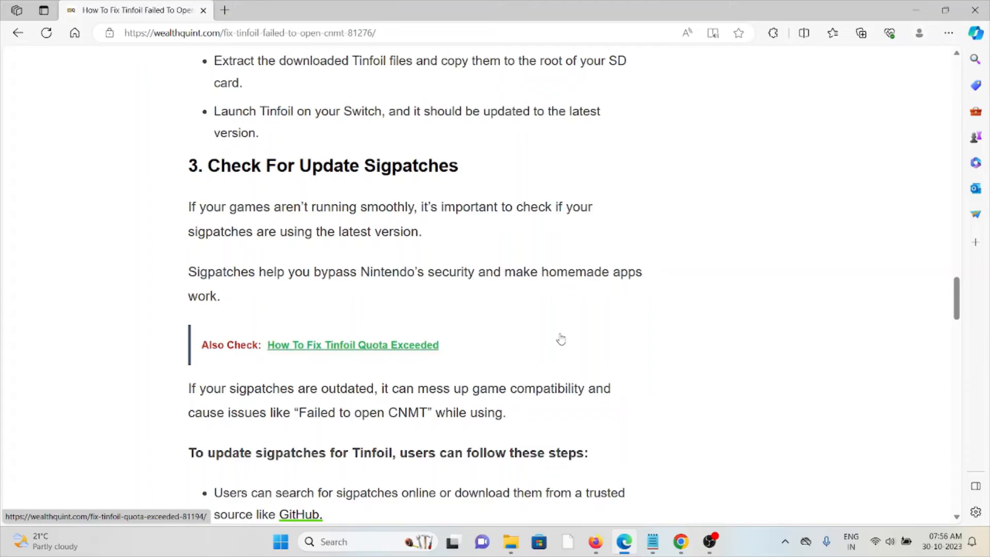
mouse_move(577, 343)
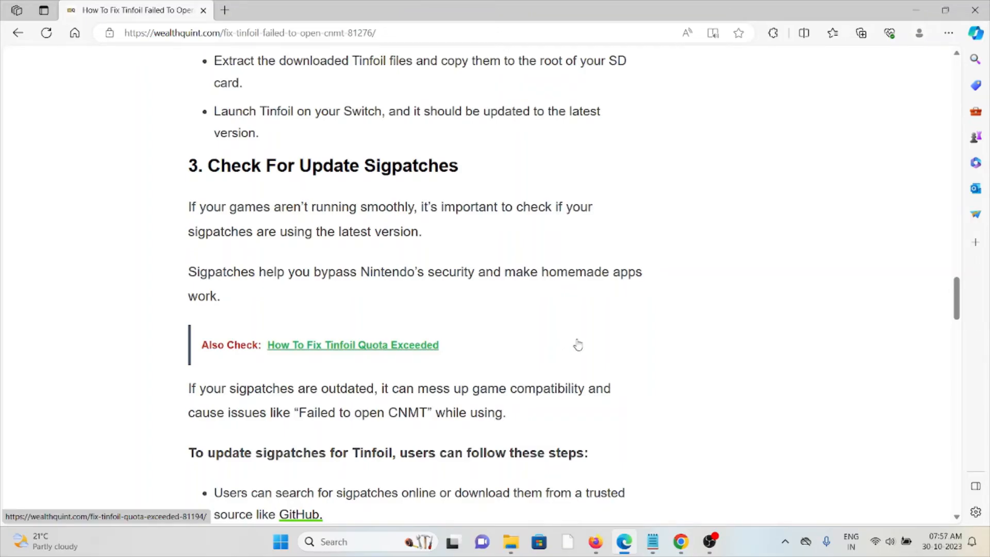
mouse_move(587, 341)
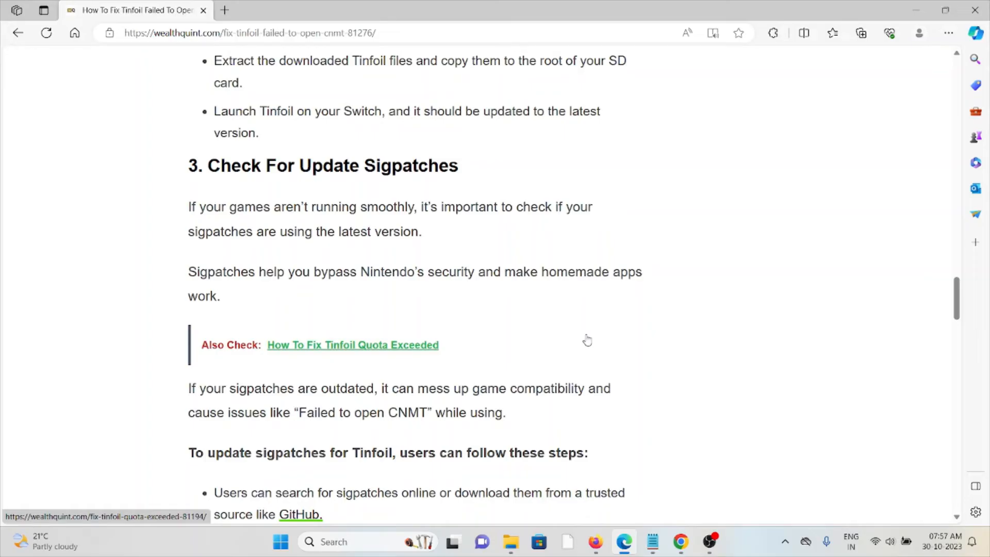
scroll("down", 3)
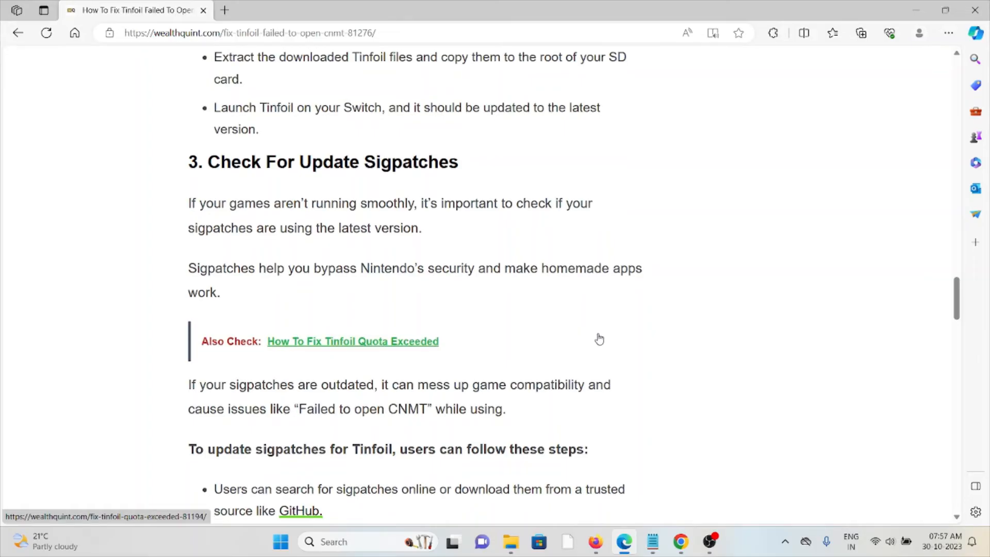
scroll("down", 3)
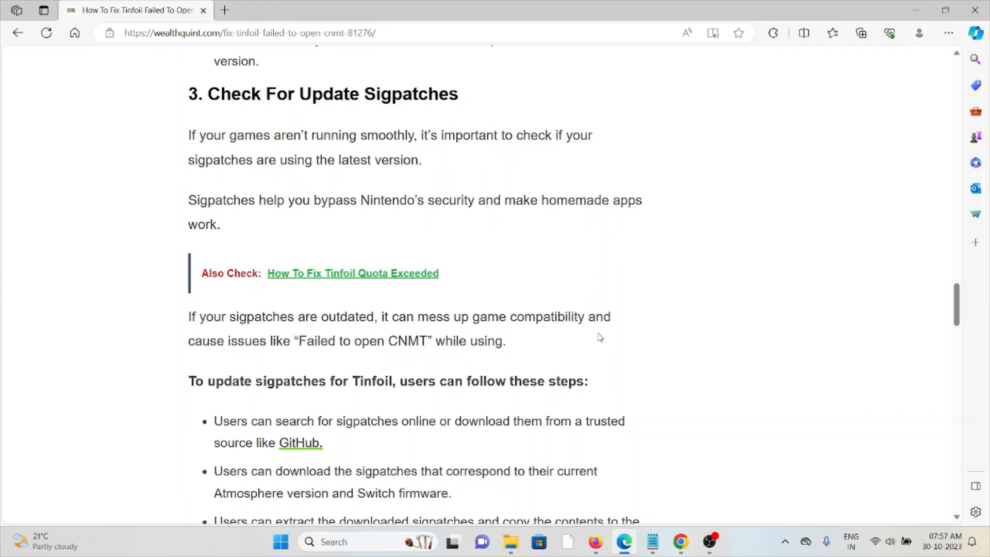
mouse_move(691, 331)
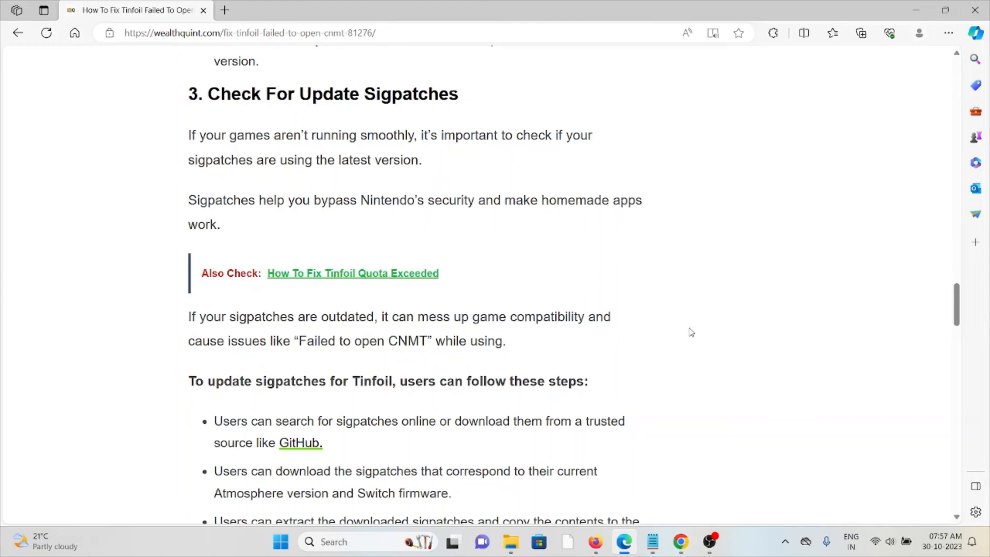
scroll("down", 3)
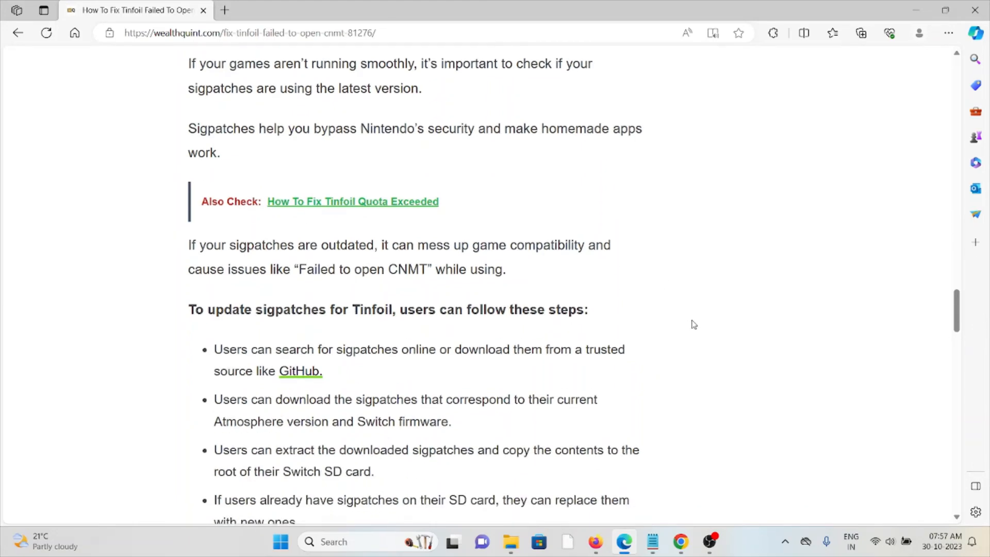
scroll("down", 3)
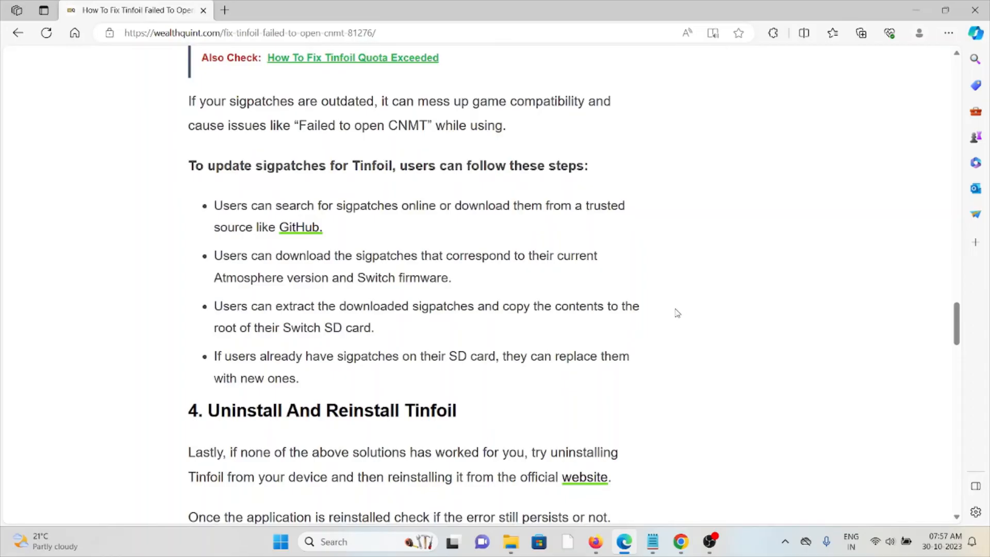
mouse_move(297, 372)
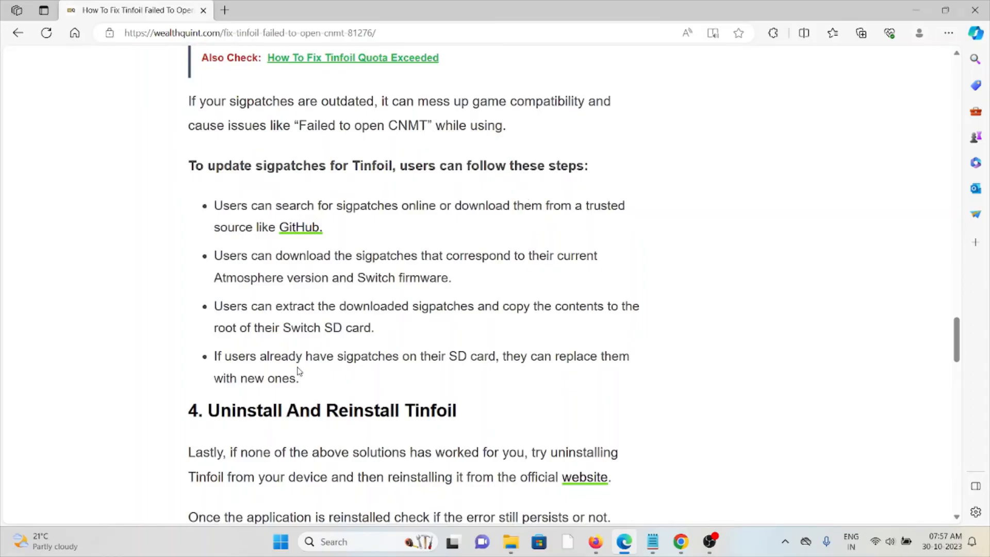
scroll("down", 3)
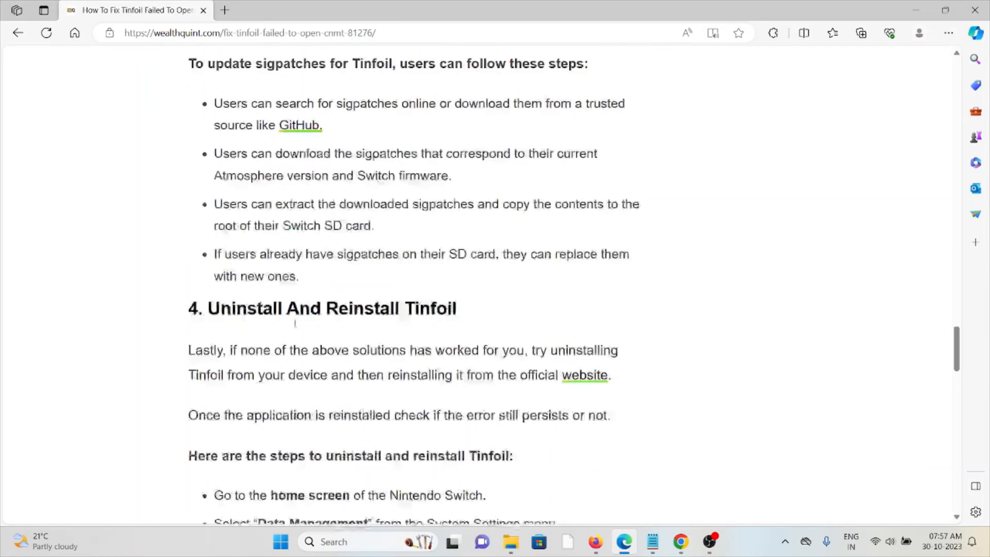
scroll("down", 3)
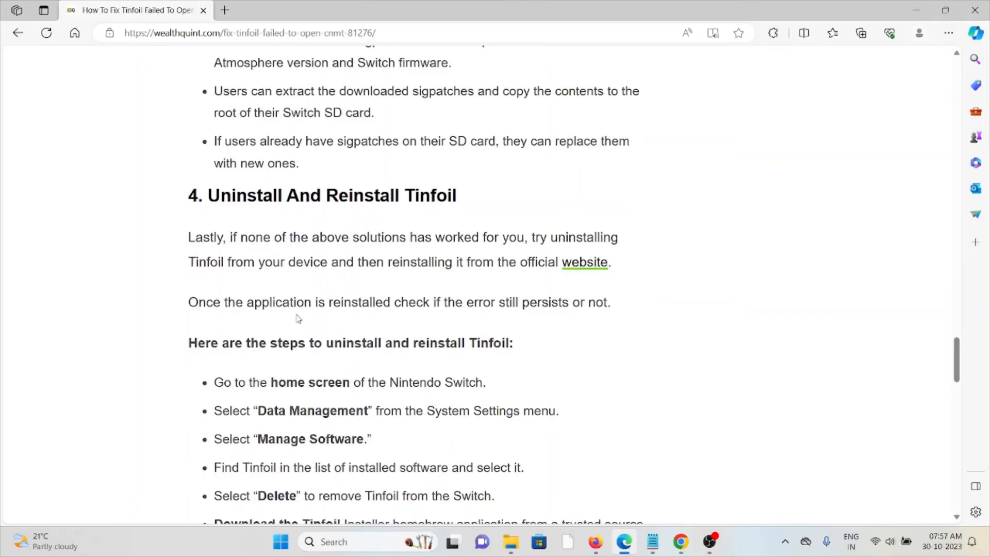
scroll("down", 3)
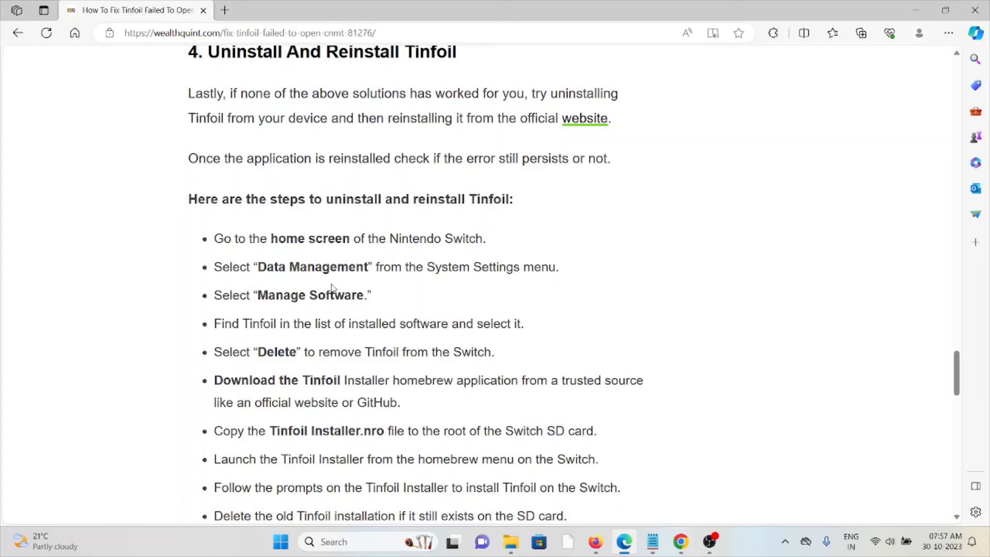
mouse_move(365, 367)
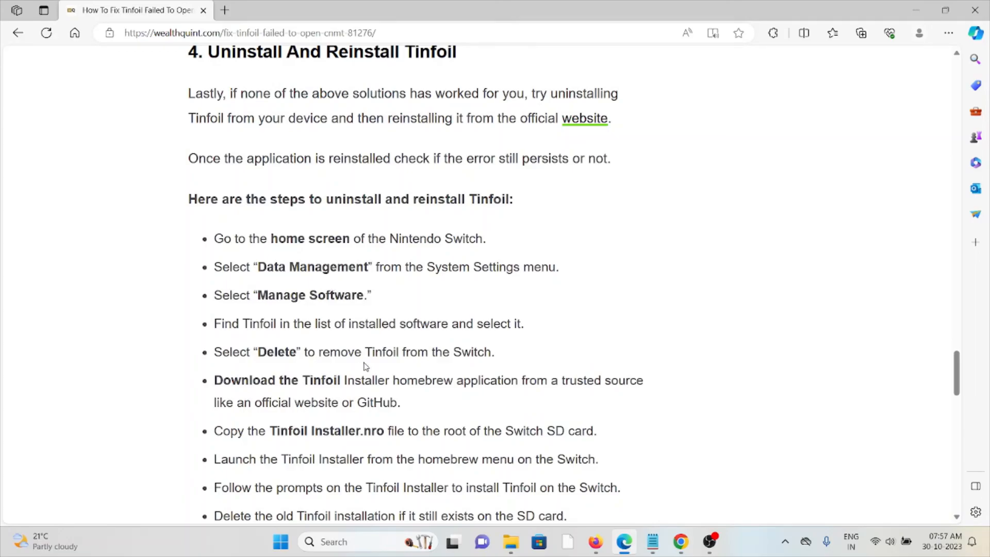
mouse_move(455, 252)
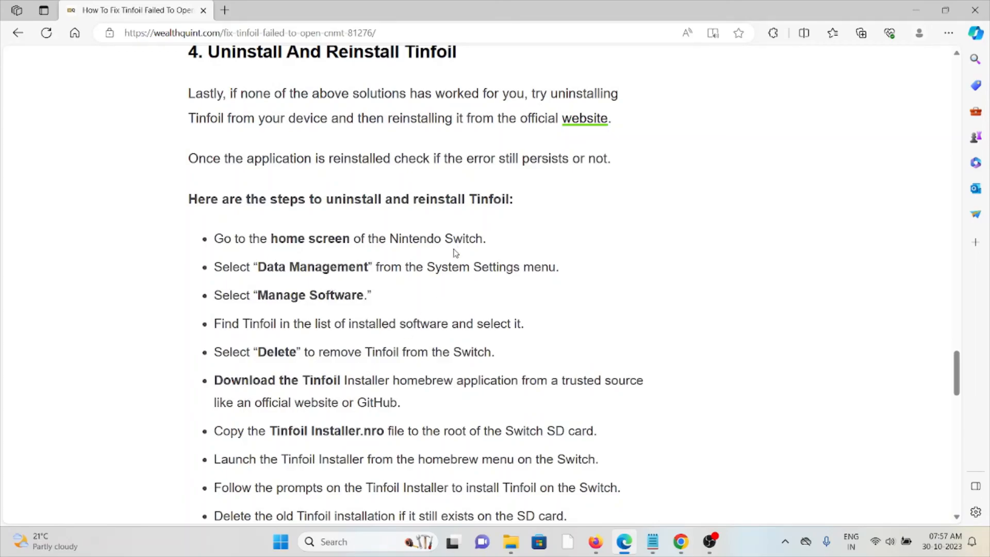
mouse_move(511, 301)
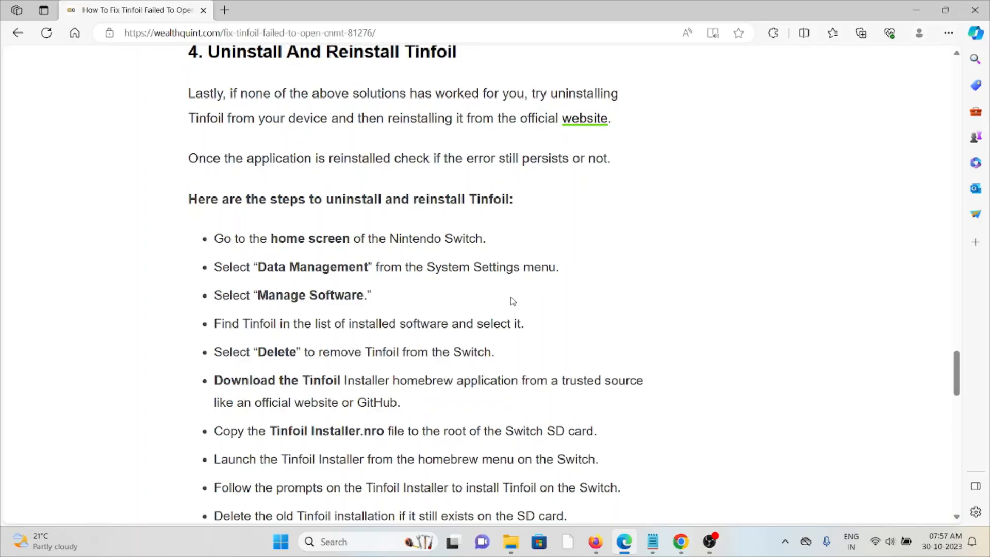
scroll("down", 3)
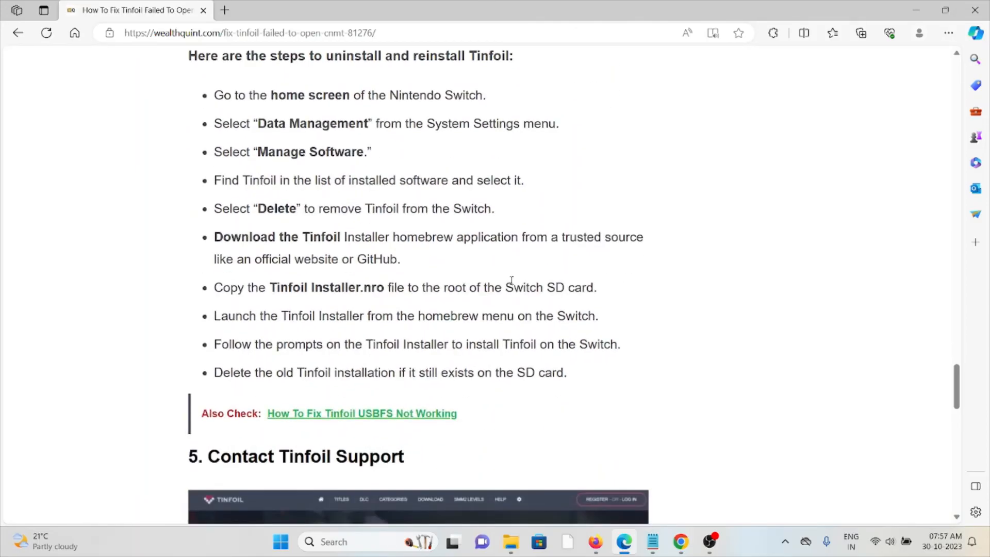
mouse_move(513, 316)
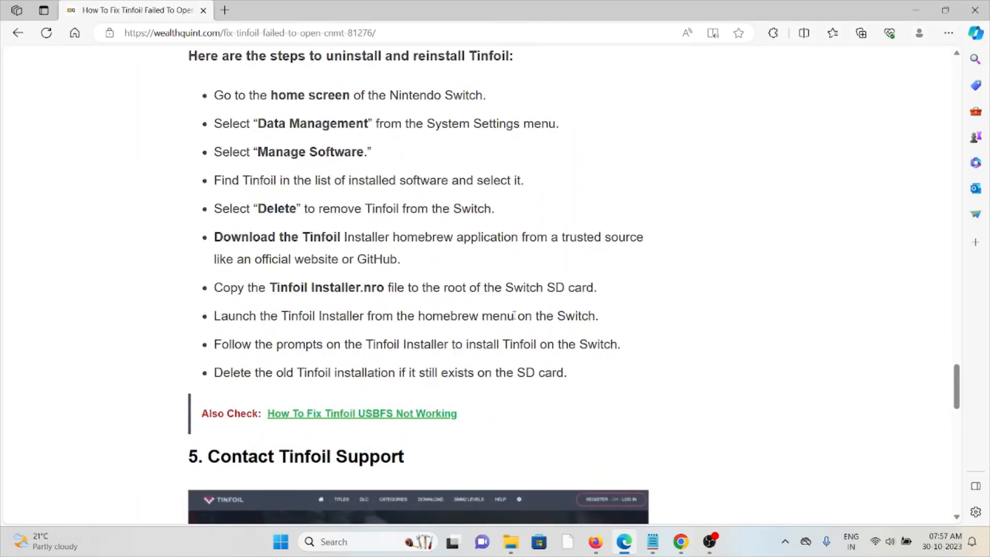
scroll("down", 3)
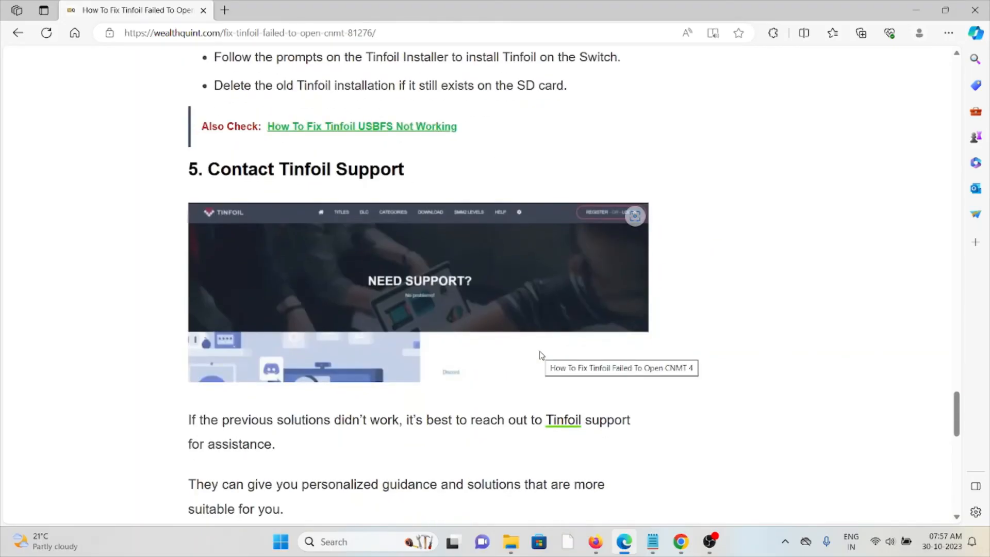
scroll("down", 3)
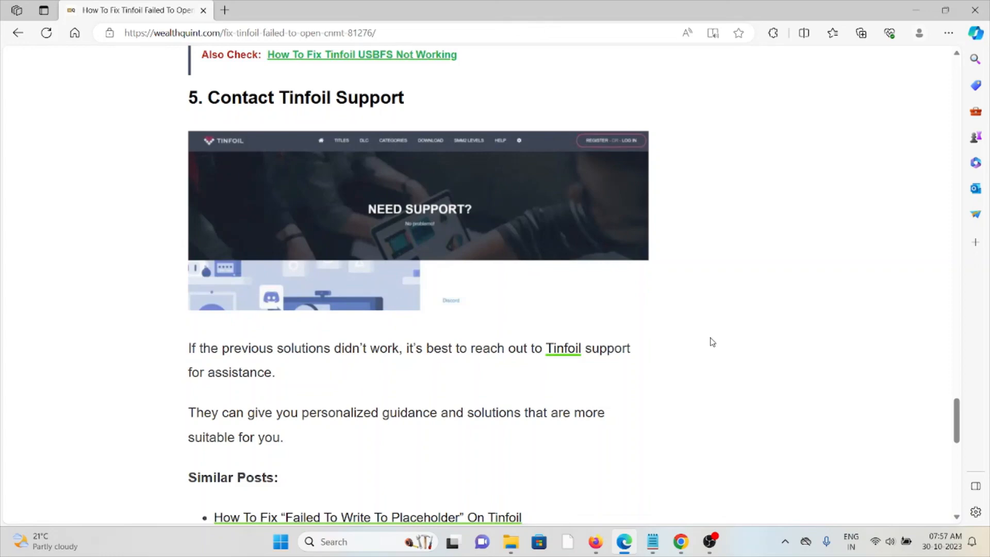
scroll("down", 3)
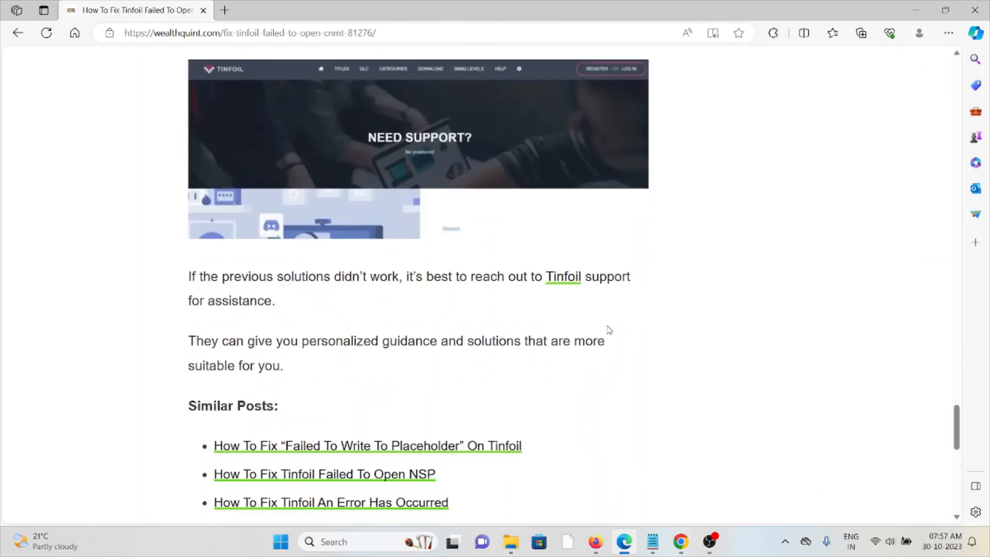